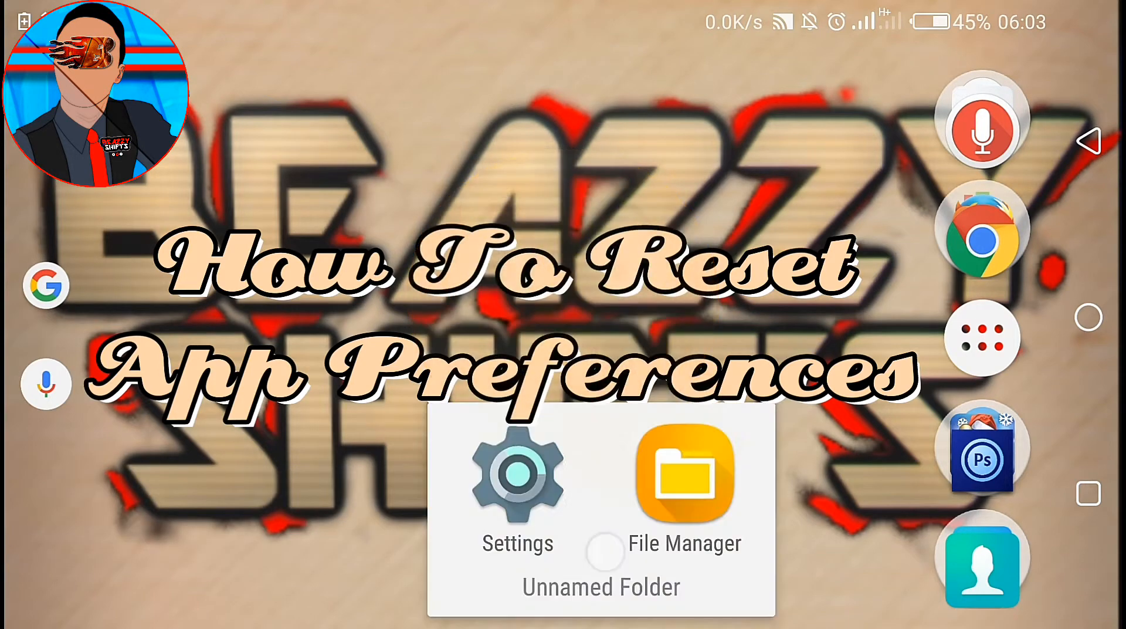
Resume a PowerDirector video in File Manager, then leave for the home screen.
{"action": "left_click", "coordinate": [683, 471]}
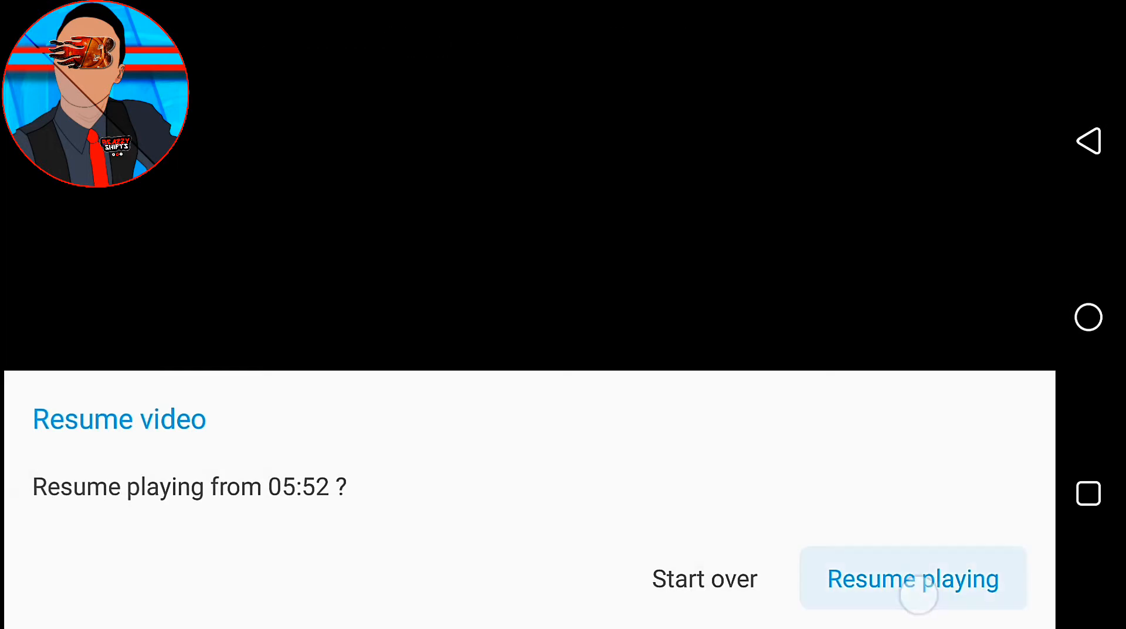
{"action": "left_click", "coordinate": [913, 578]}
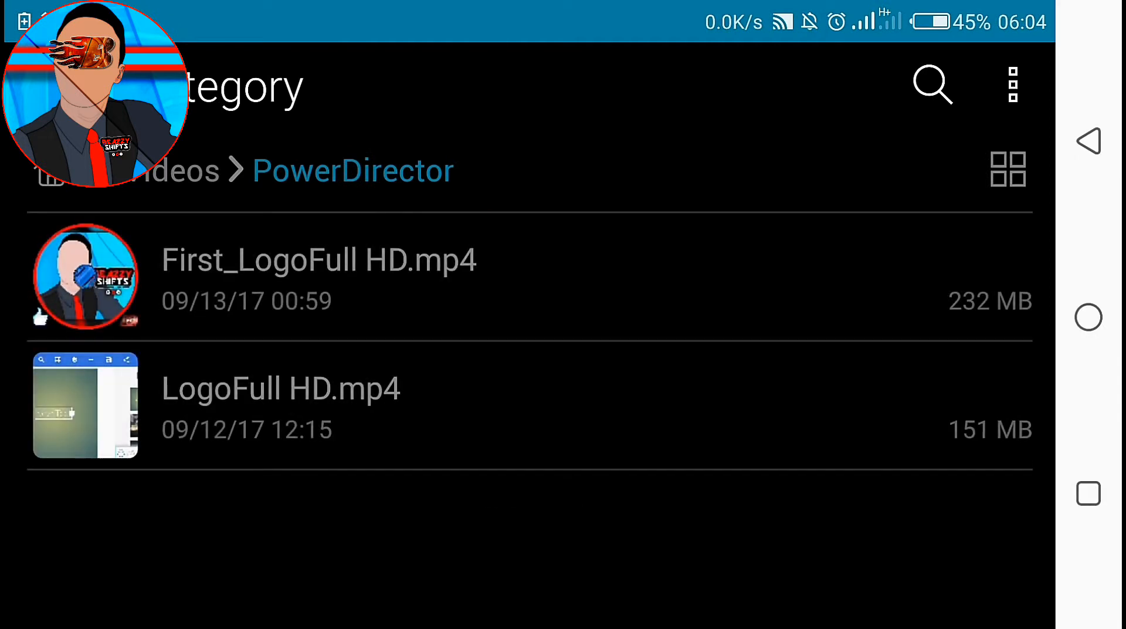
{"action": "left_click", "coordinate": [318, 277]}
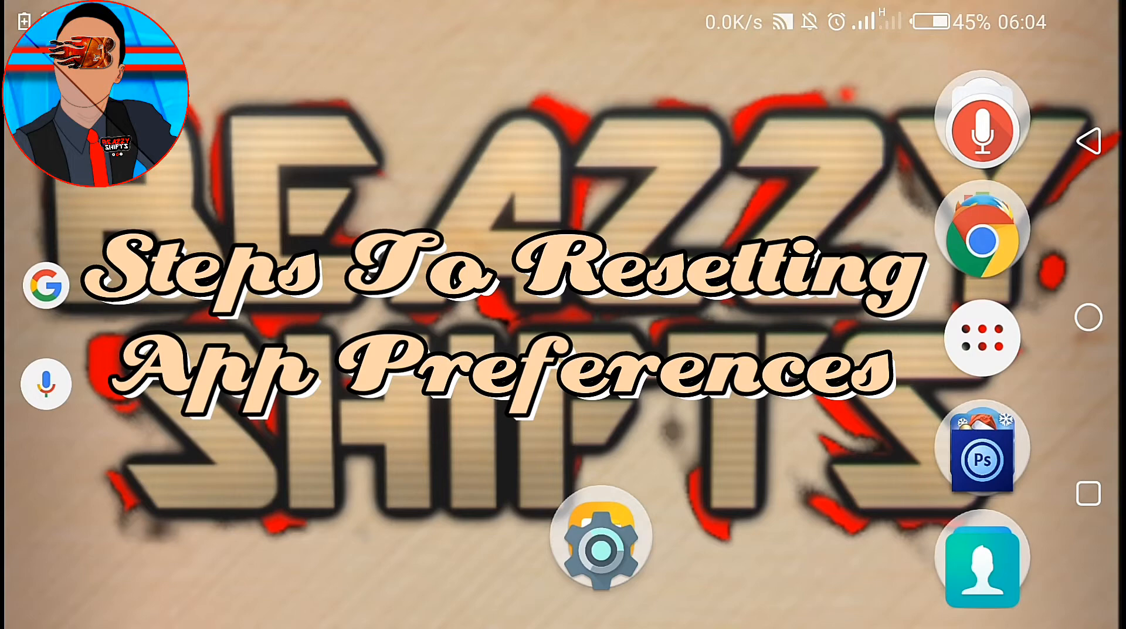
From the folder, go into Settings and reach the Apps list under Apps & Permissions.
{"action": "left_click", "coordinate": [602, 535]}
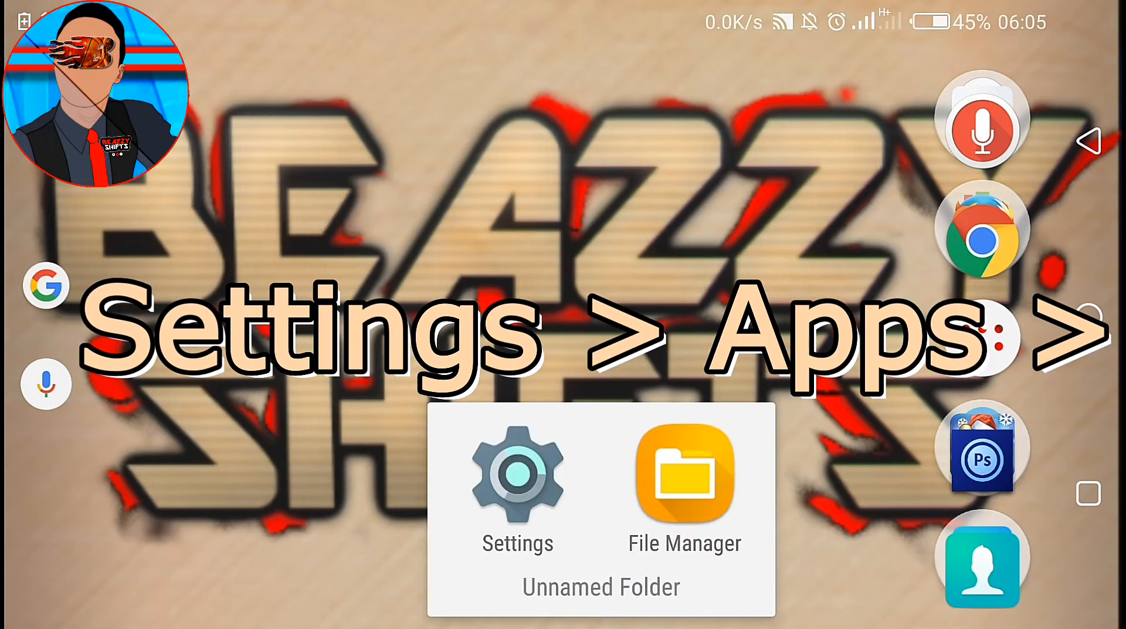
{"action": "left_click", "coordinate": [518, 477]}
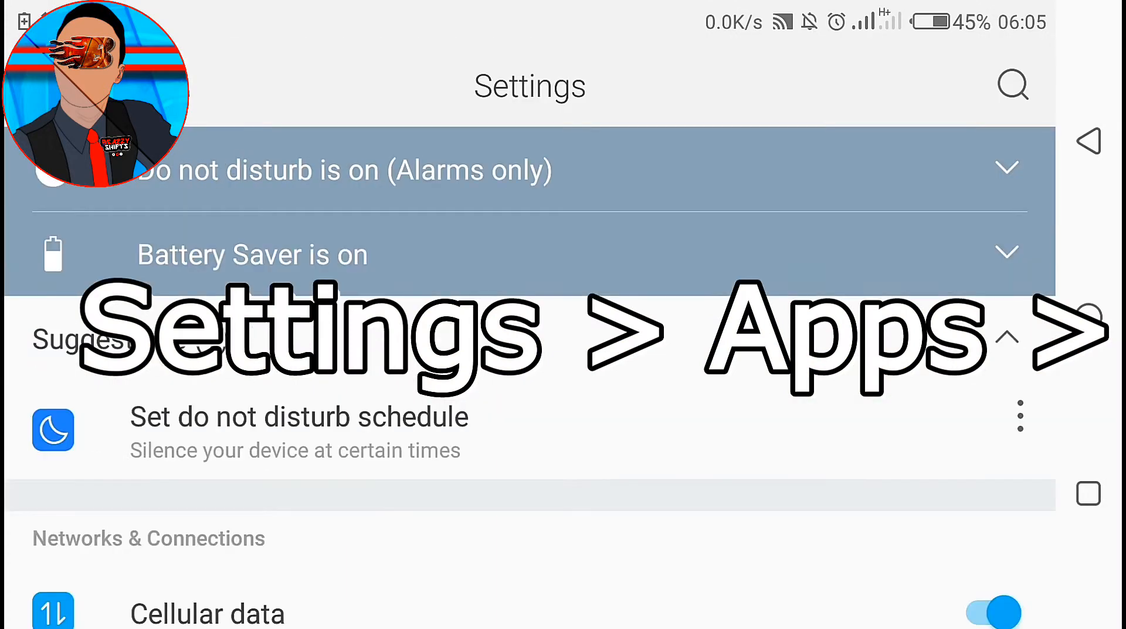
{"action": "scroll", "scroll_direction": "down", "scroll_amount": 3}
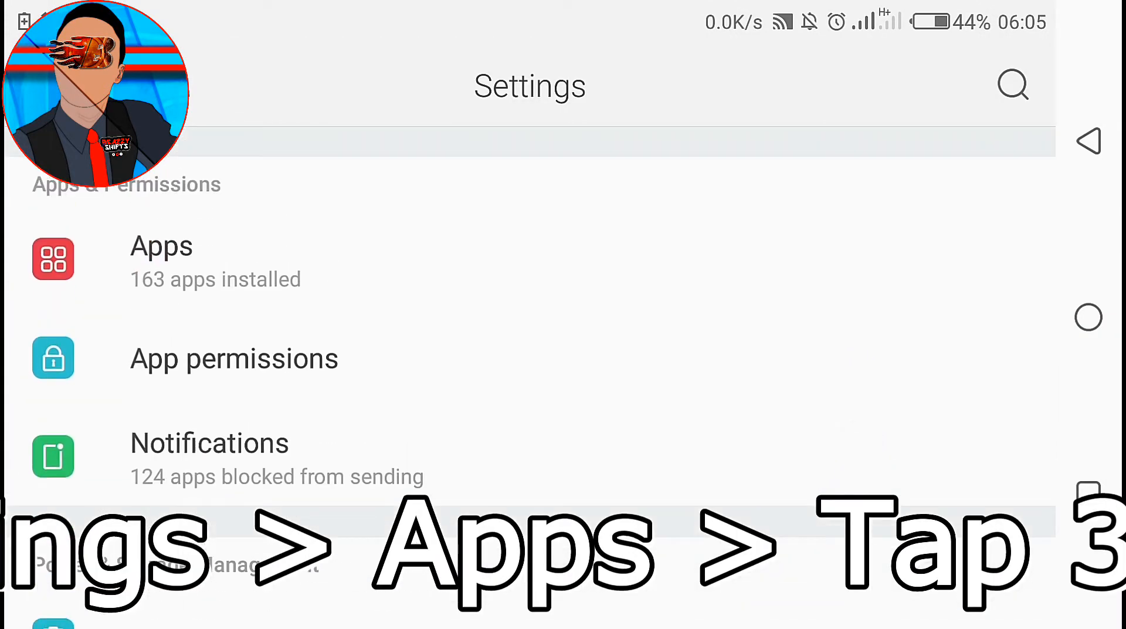
{"action": "left_click", "coordinate": [161, 260]}
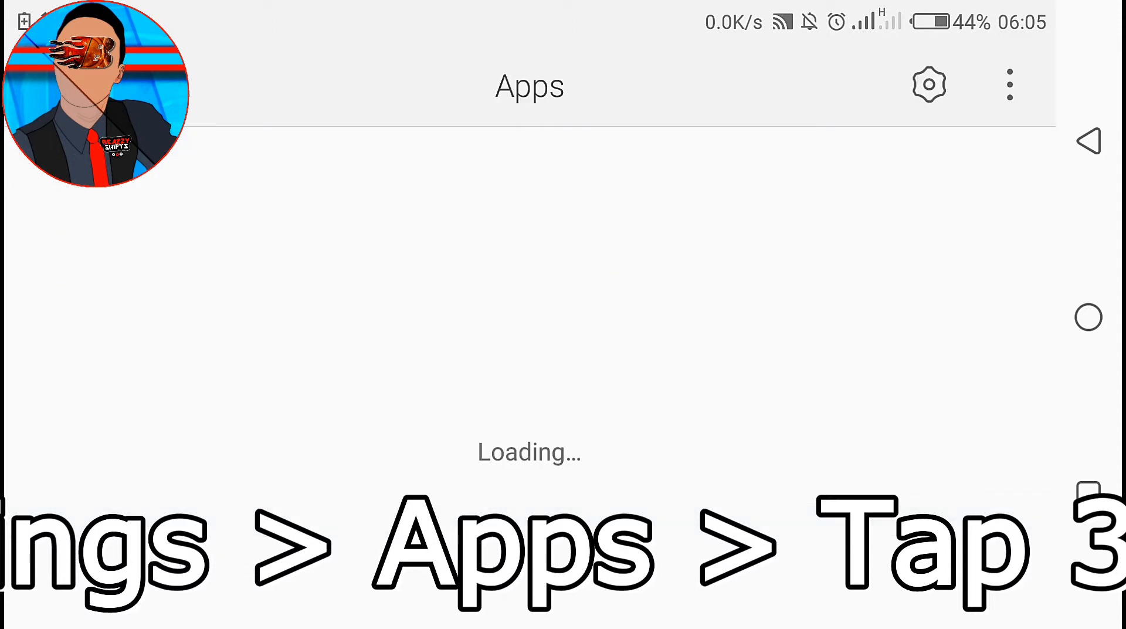
Choose Reset app preferences from the three-dot menu and confirm Reset apps.
{"action": "left_click", "coordinate": [1009, 84]}
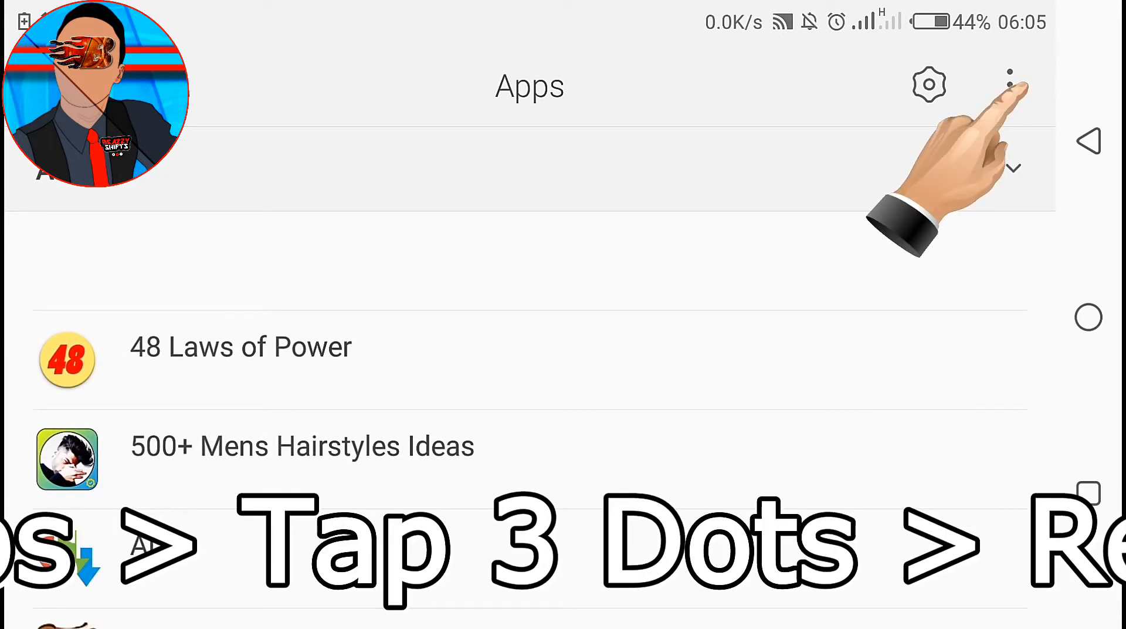
{"action": "left_click", "coordinate": [1010, 84]}
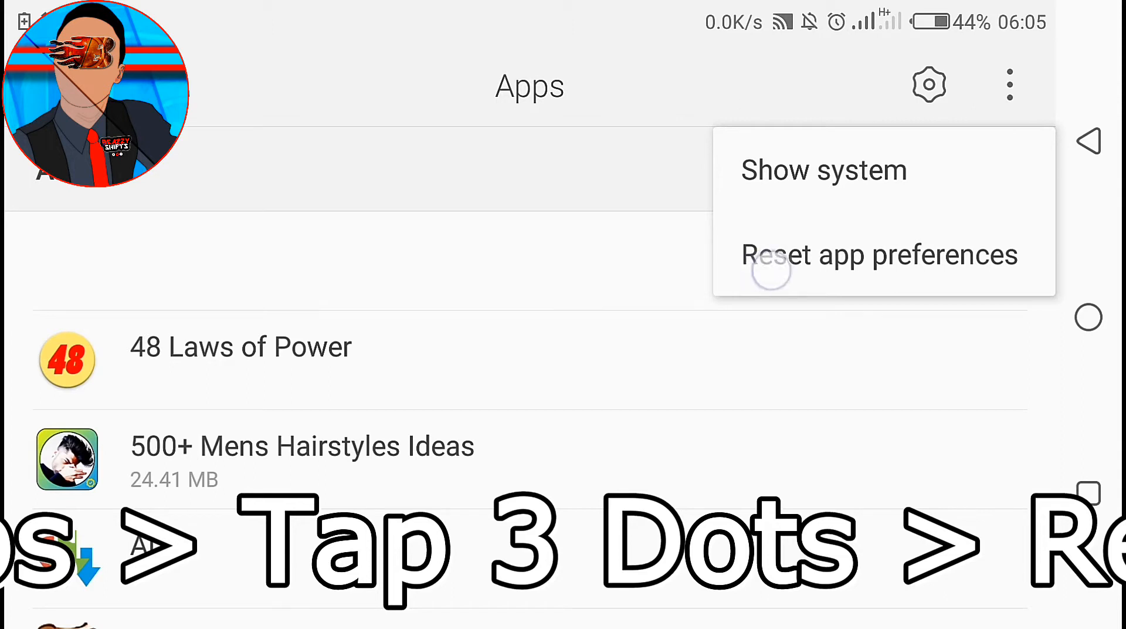
{"action": "left_click", "coordinate": [878, 254]}
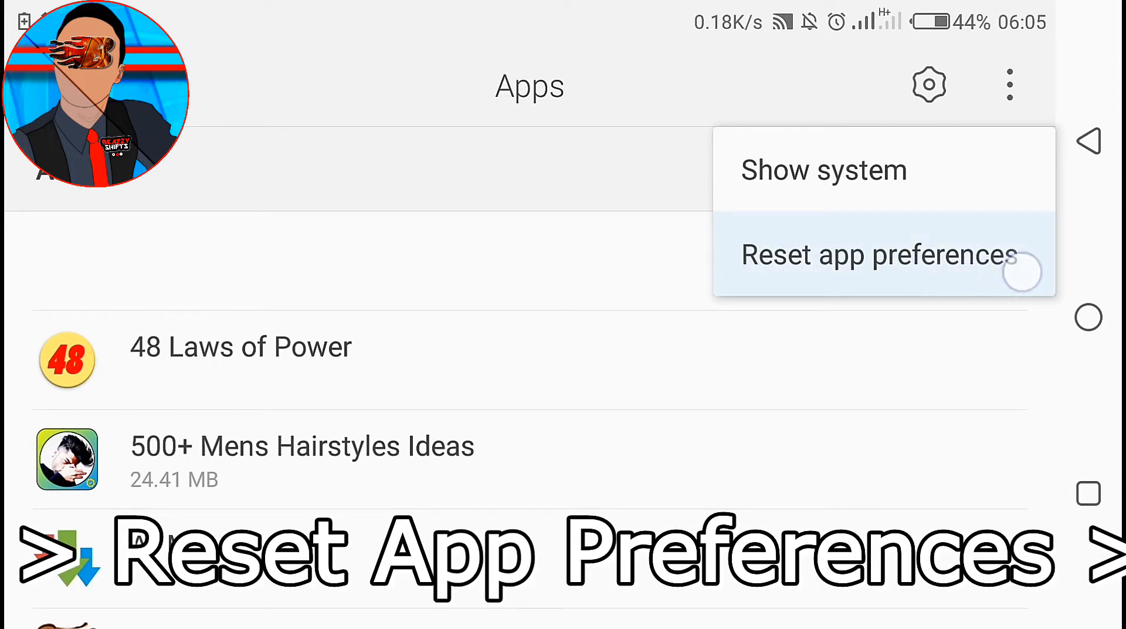
{"action": "left_click", "coordinate": [879, 255]}
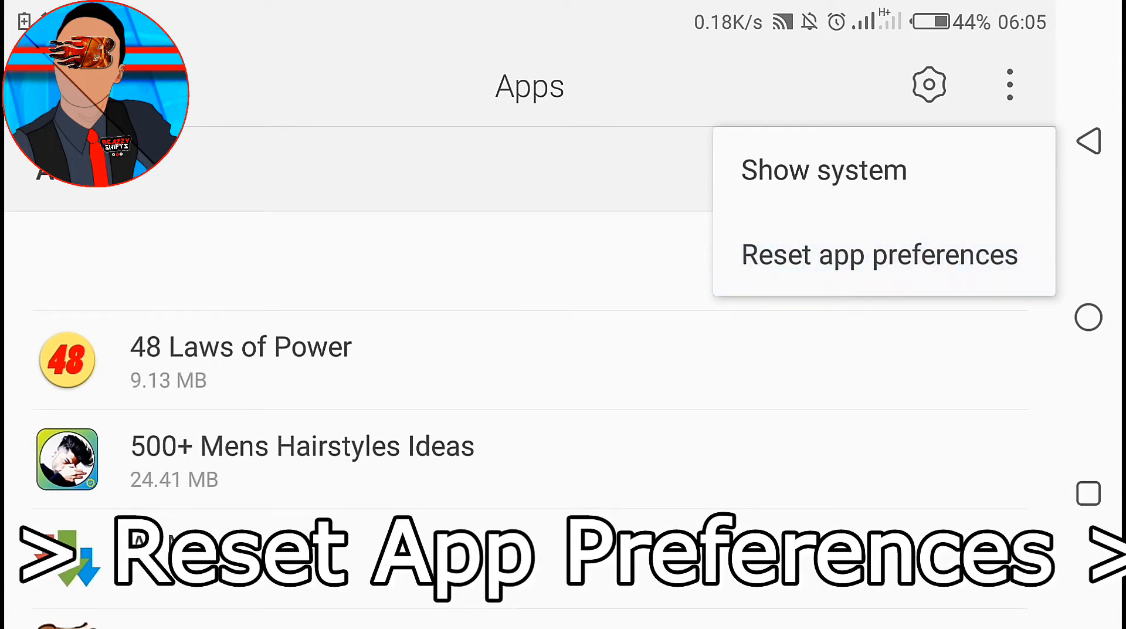
{"action": "left_click", "coordinate": [879, 255]}
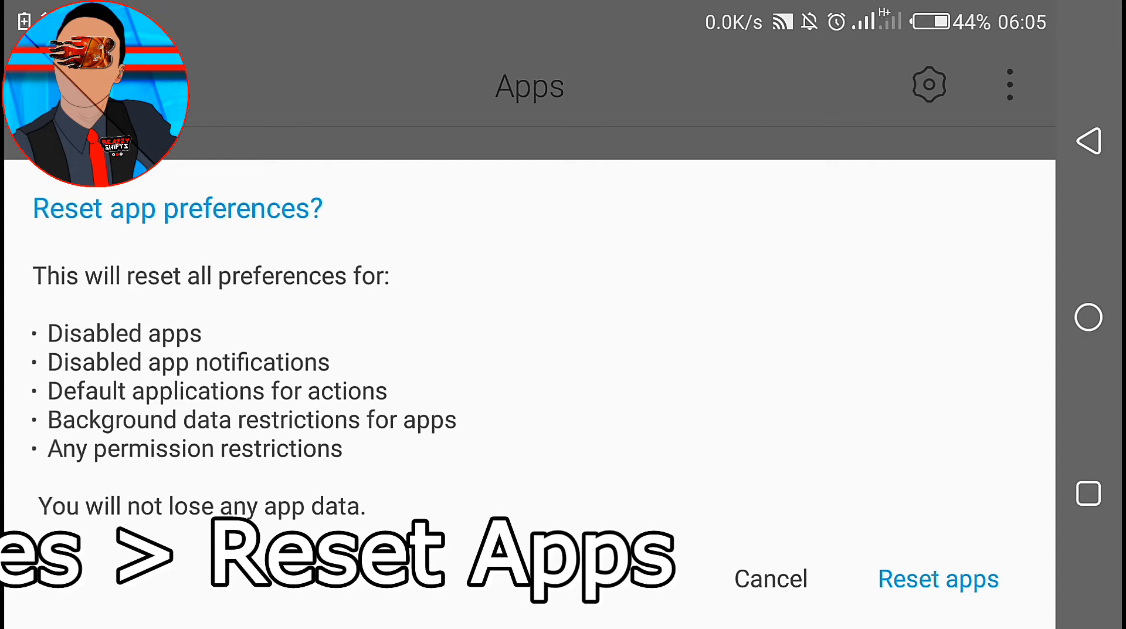
{"action": "left_click", "coordinate": [938, 579]}
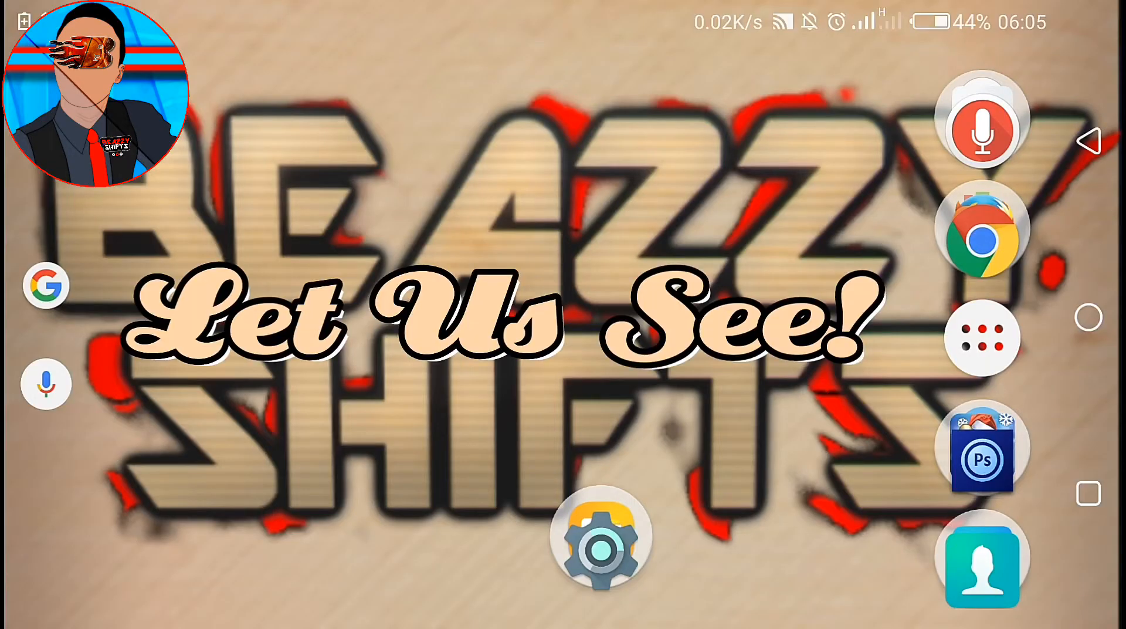
Allow File Manager media access and open a video with Video Player from the chooser.
{"action": "left_click", "coordinate": [600, 534]}
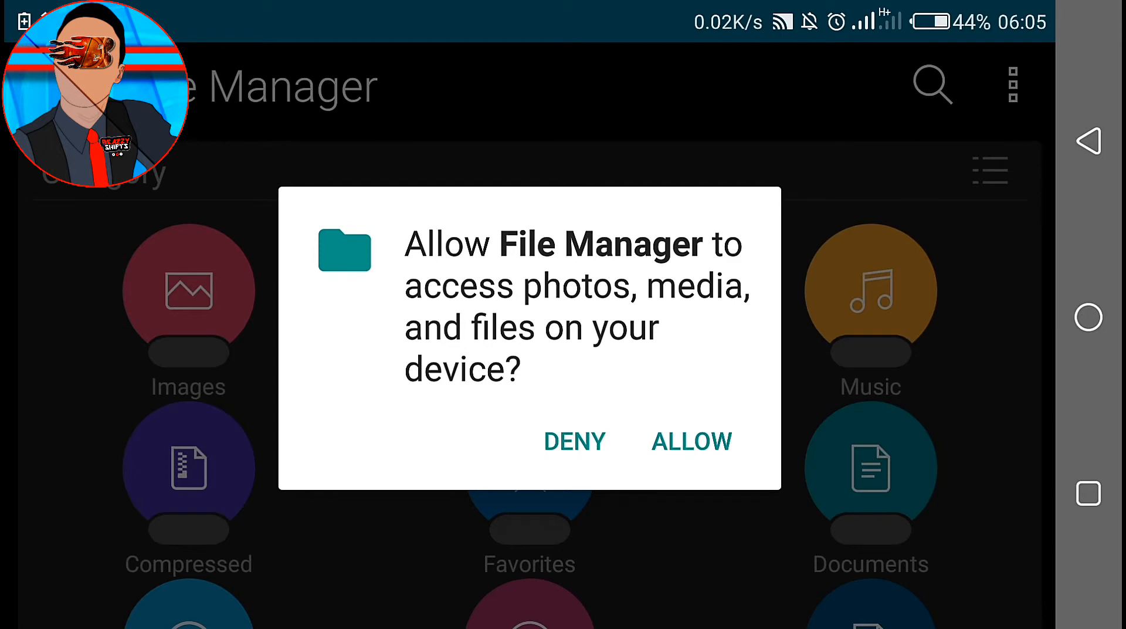
{"action": "left_click", "coordinate": [690, 443]}
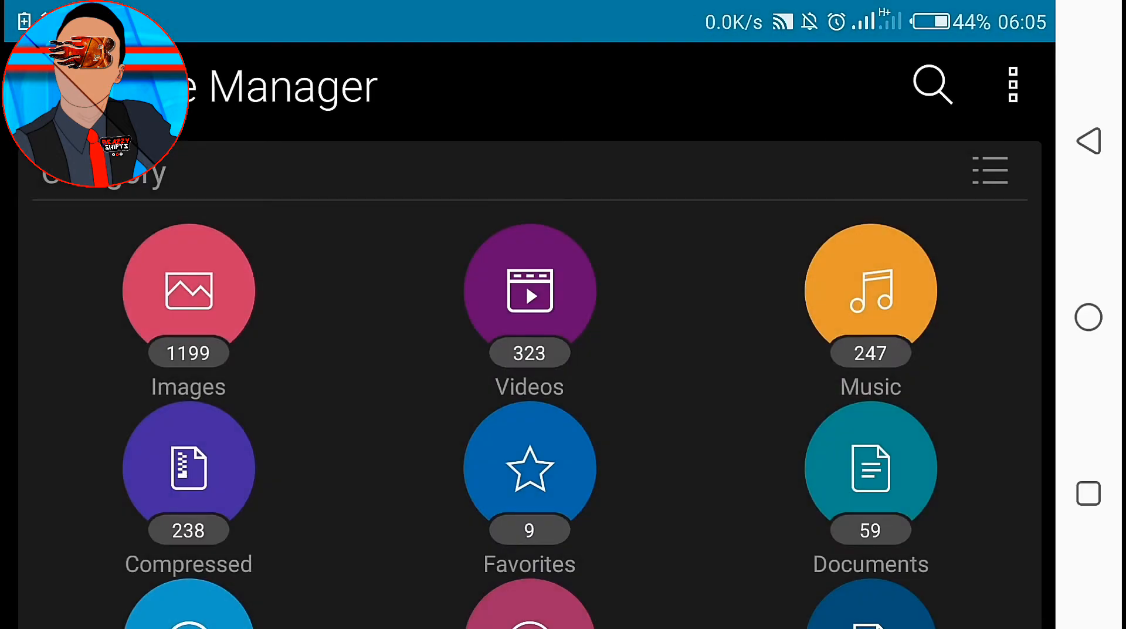
{"action": "scroll", "scroll_direction": "down", "scroll_amount": 3}
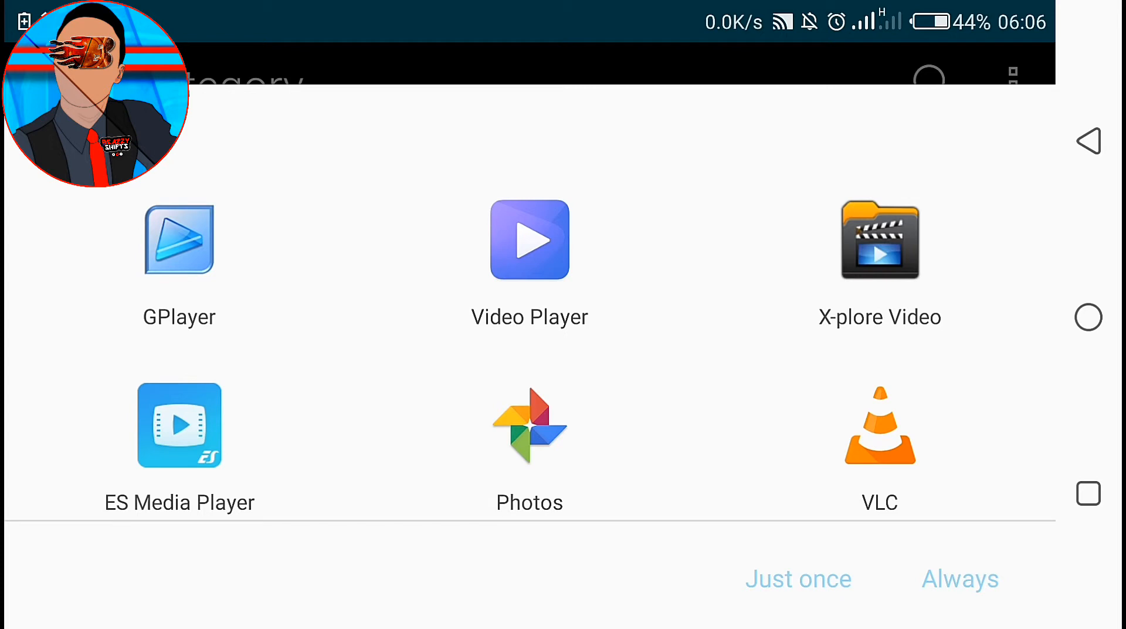
{"action": "left_click", "coordinate": [529, 276]}
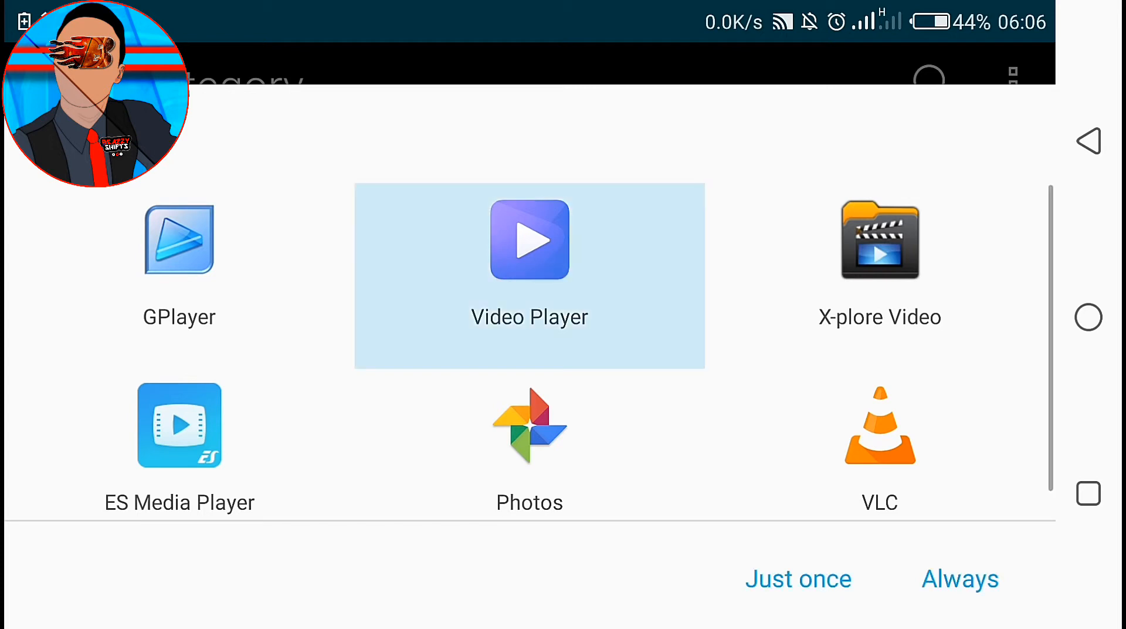